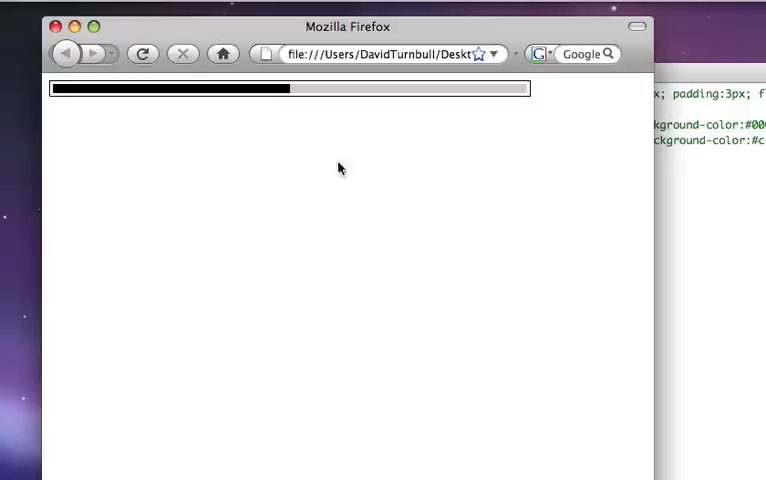
mouse_move(440, 92)
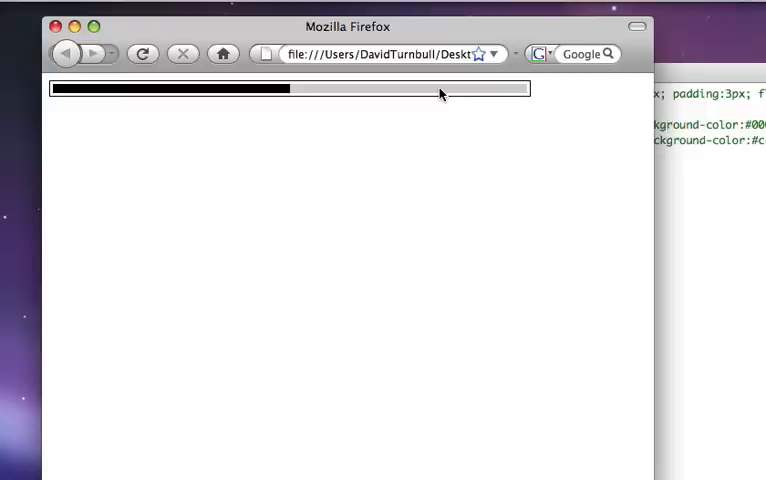
mouse_move(656, 128)
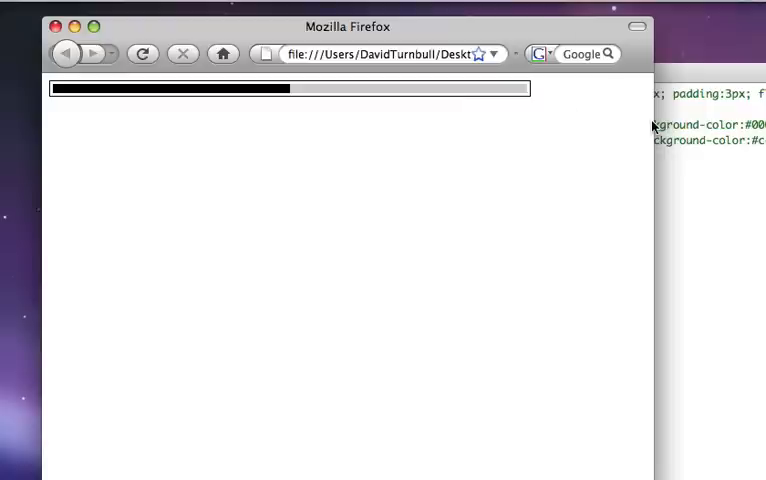
mouse_move(664, 112)
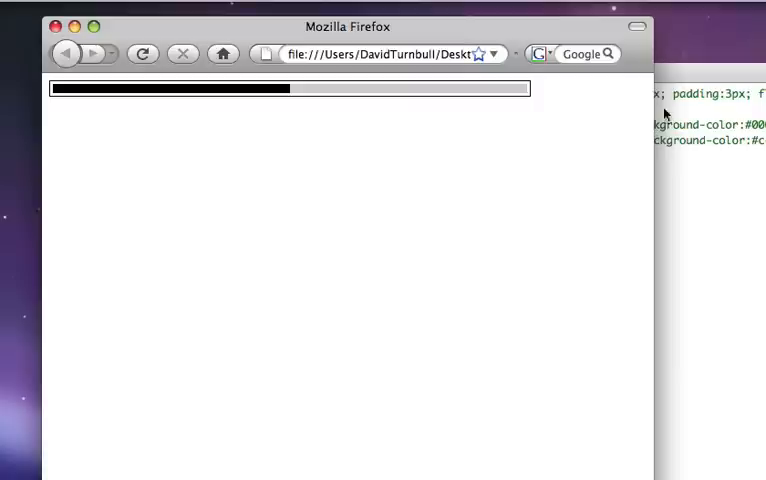